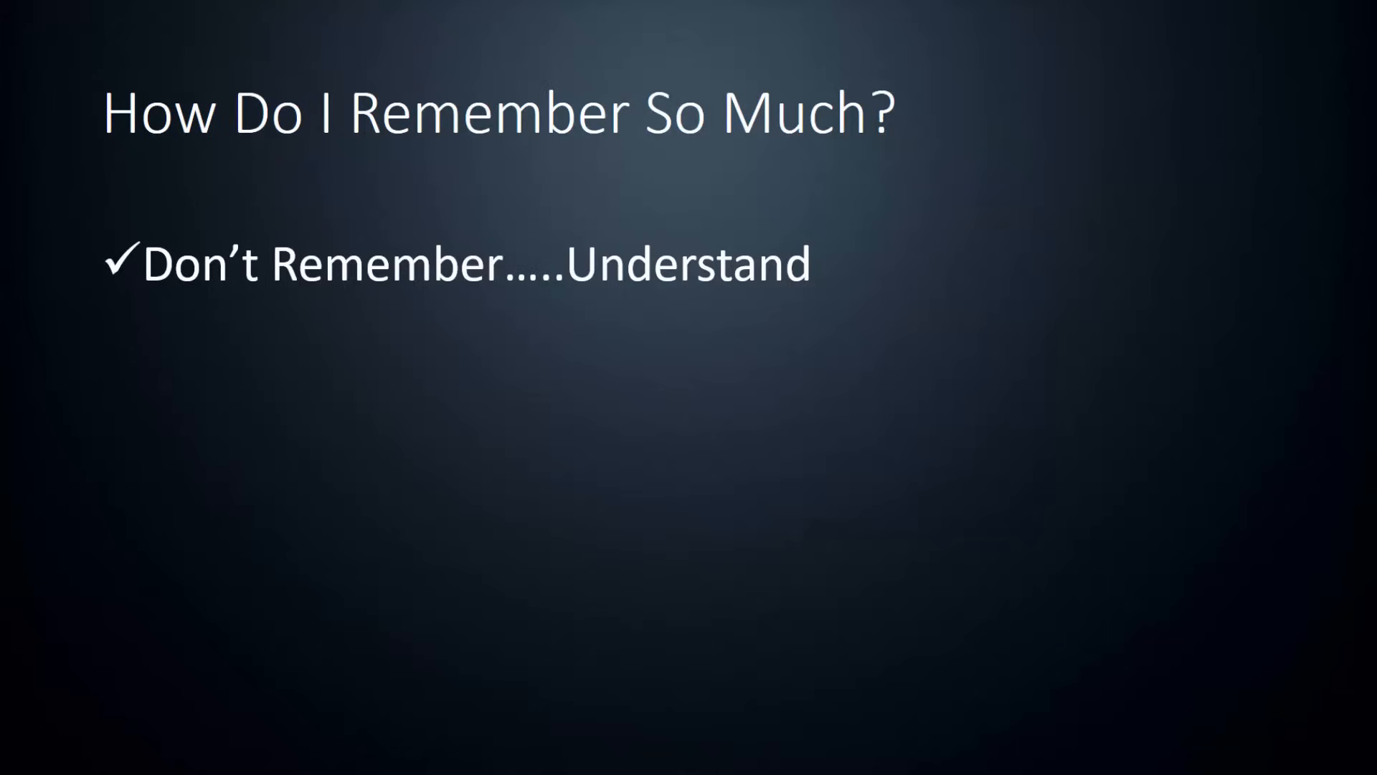
Advance the slideshow from 'How Do I Remember So Much?' to the 'Use References' slide.
{"action": "key", "text": "Right"}
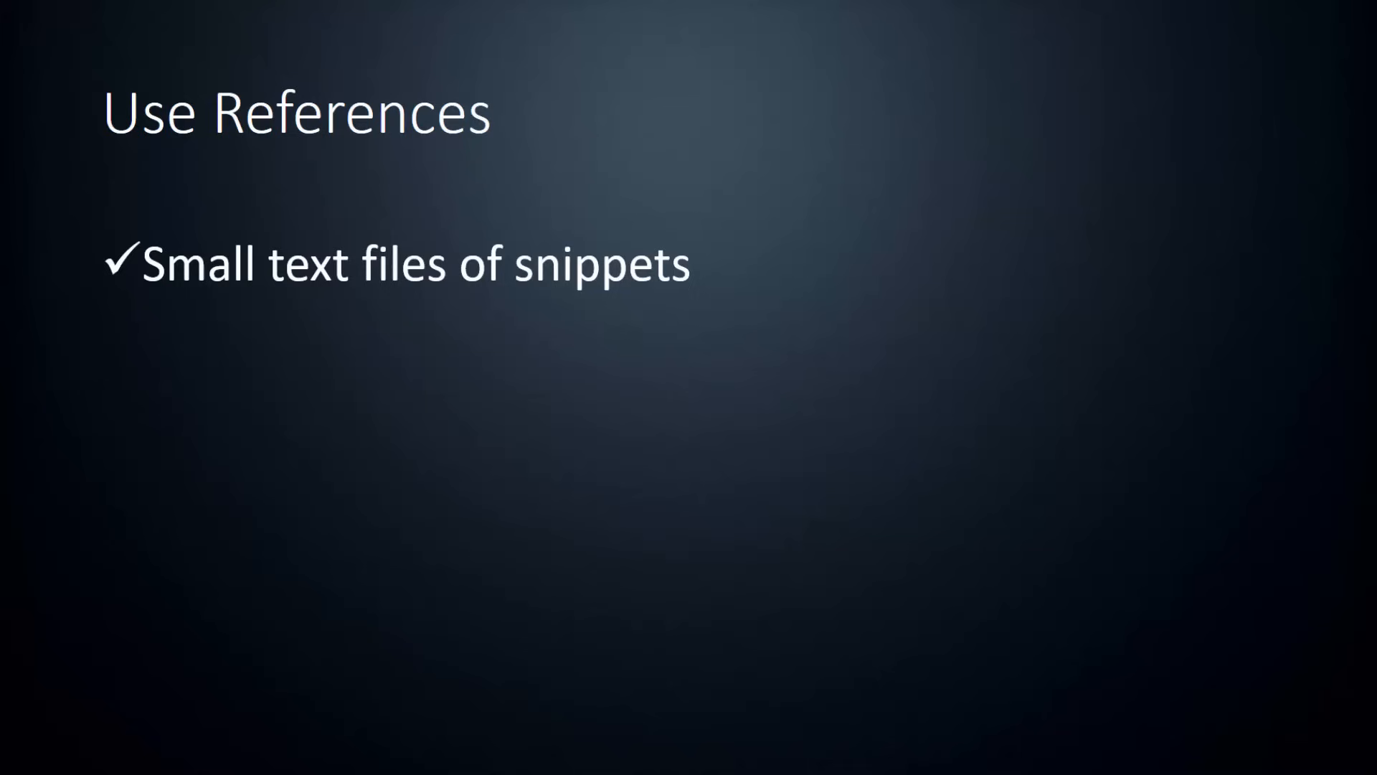
Advance the slideshow to the 'Do NOT Stop Coding' title slide.
{"action": "key", "text": "right"}
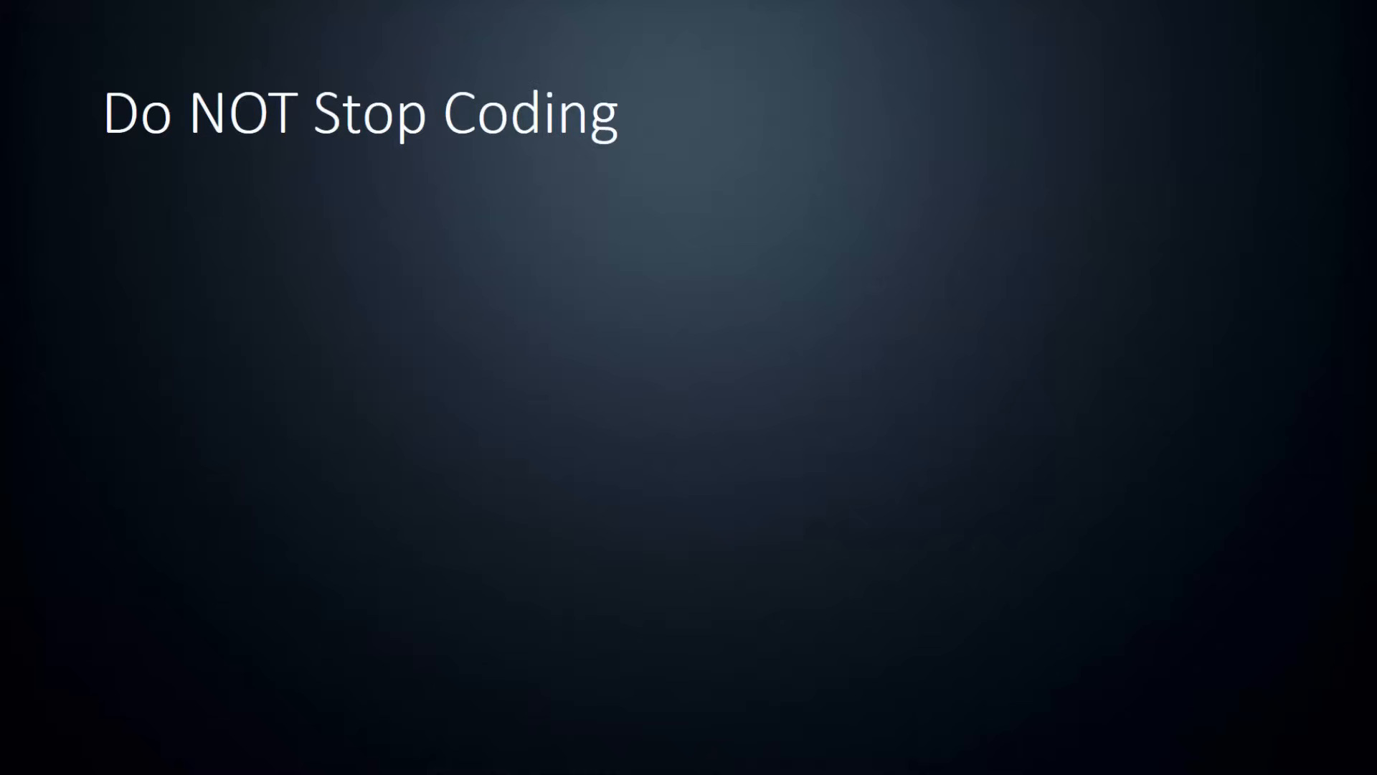